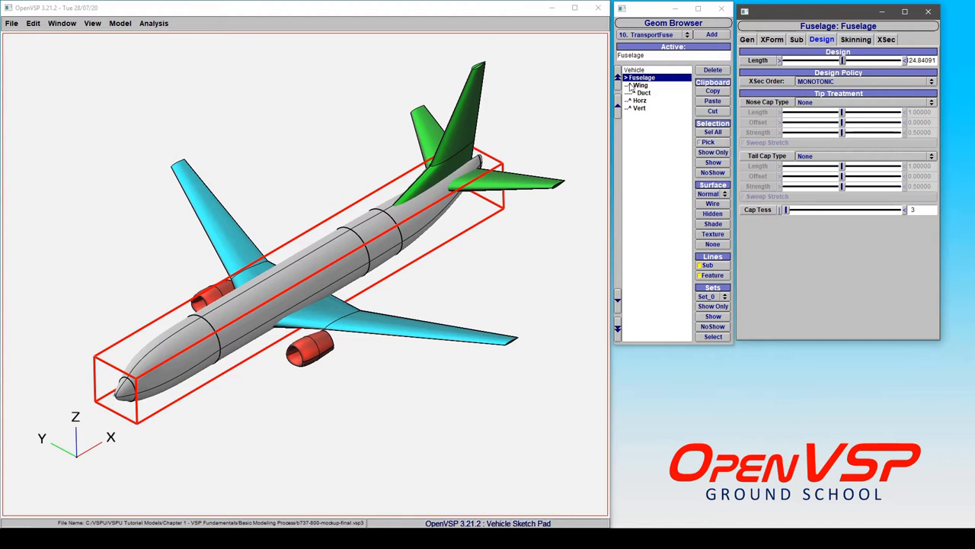
{"action": "mouse_move", "coordinate": [770, 47]}
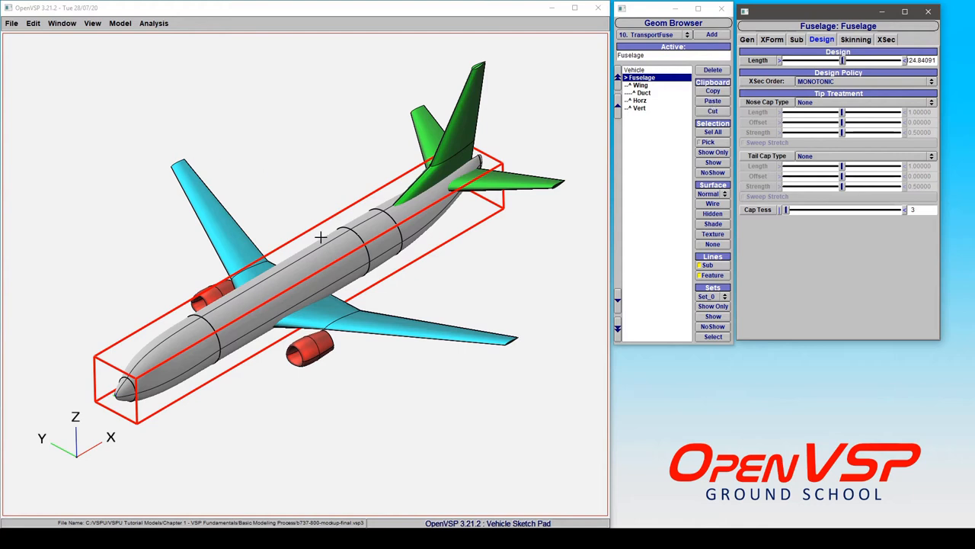
{"action": "mouse_move", "coordinate": [501, 127]}
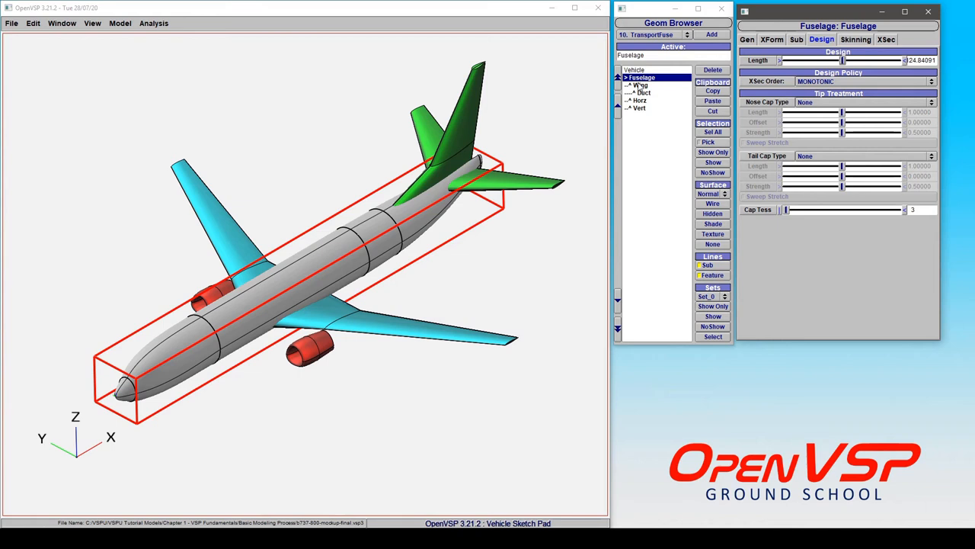
Collapse the fuselage children, activate the Wing to view its parameters, then activate the Duct nacelle.
{"action": "left_click", "coordinate": [624, 76]}
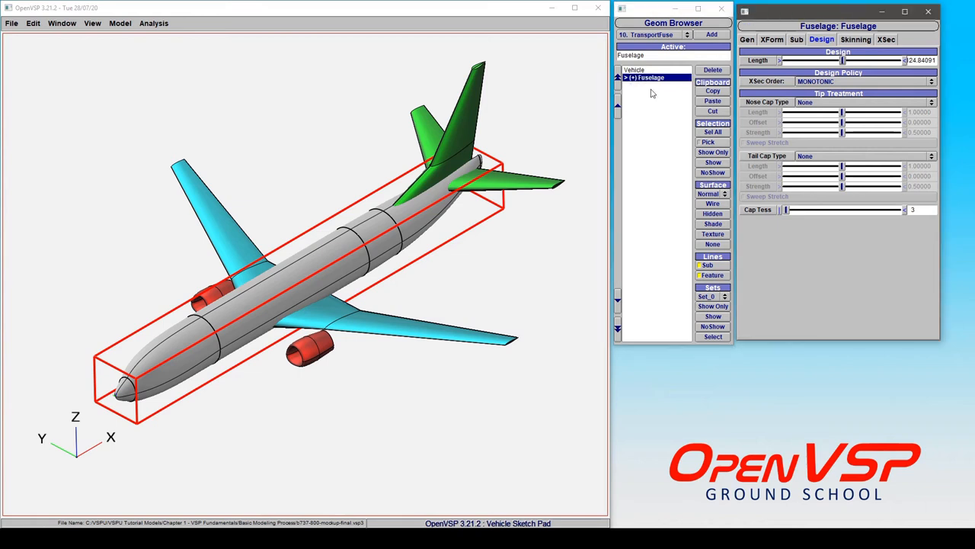
{"action": "mouse_move", "coordinate": [661, 131]}
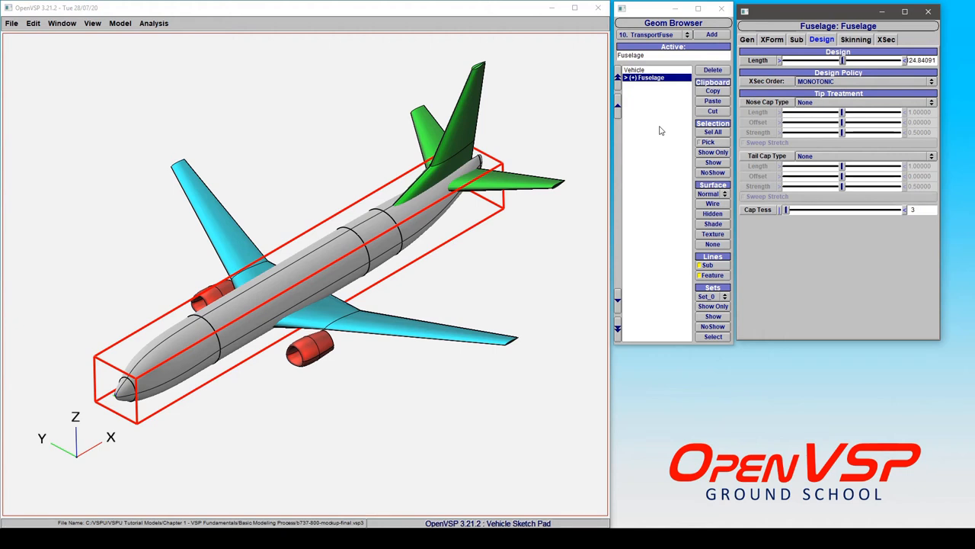
{"action": "mouse_move", "coordinate": [640, 198]}
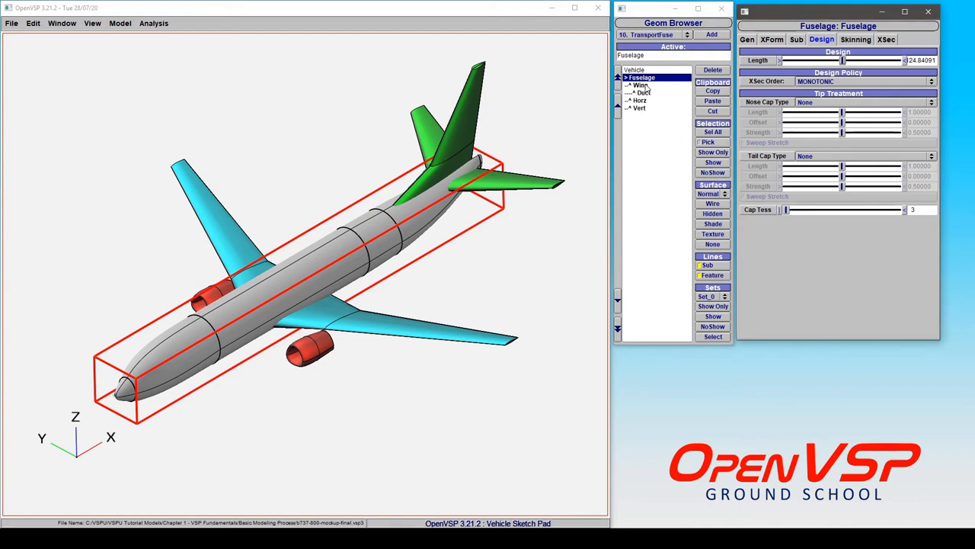
{"action": "left_click", "coordinate": [640, 85]}
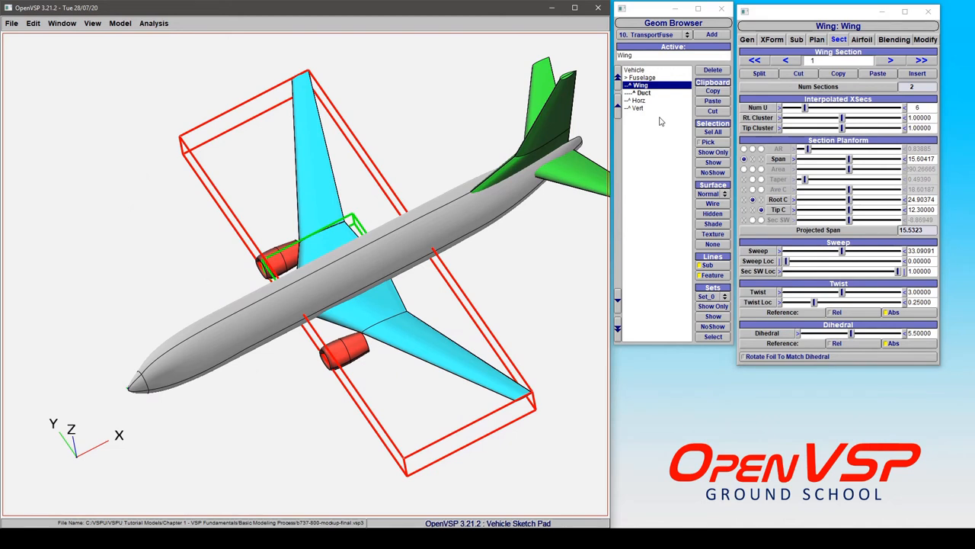
{"action": "mouse_move", "coordinate": [657, 94]}
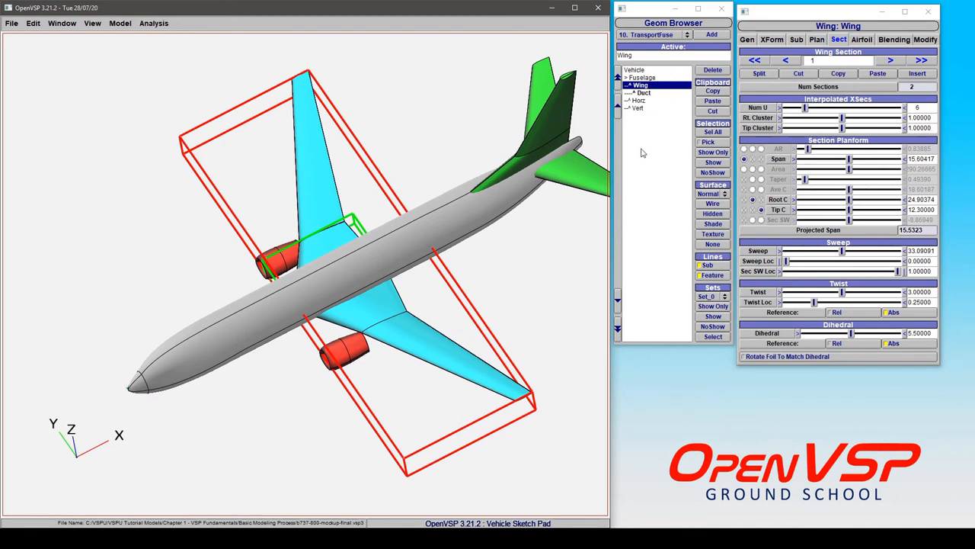
{"action": "mouse_move", "coordinate": [634, 153]}
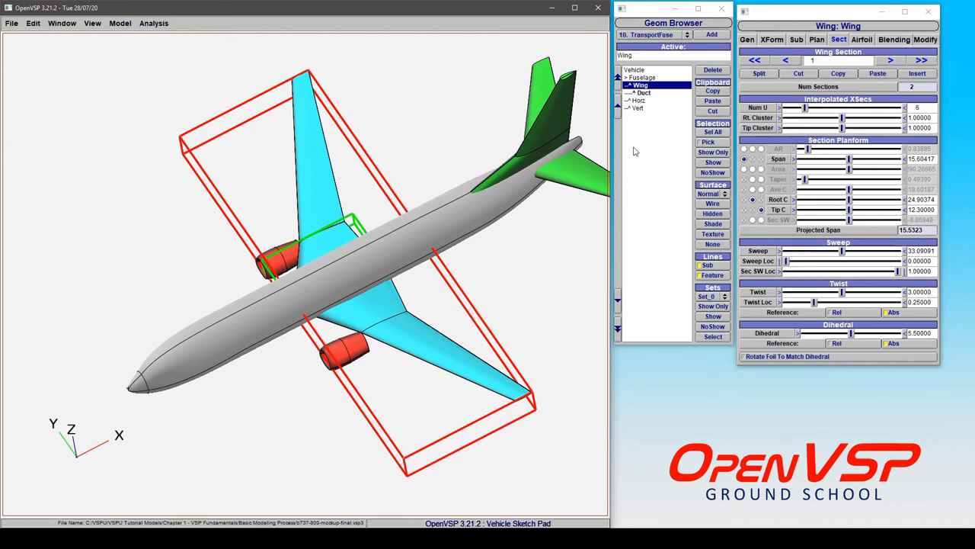
{"action": "left_click", "coordinate": [643, 93]}
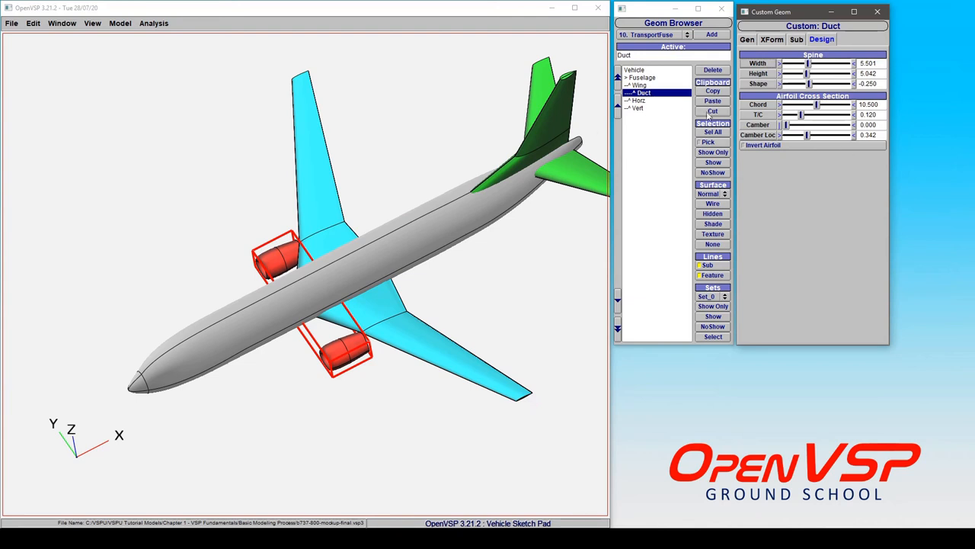
{"action": "mouse_move", "coordinate": [657, 79]}
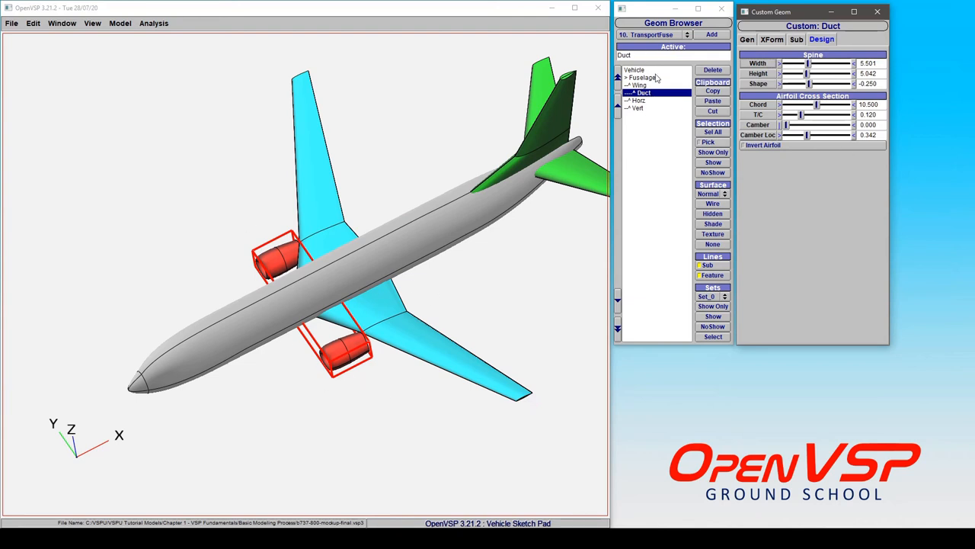
{"action": "mouse_move", "coordinate": [655, 107]}
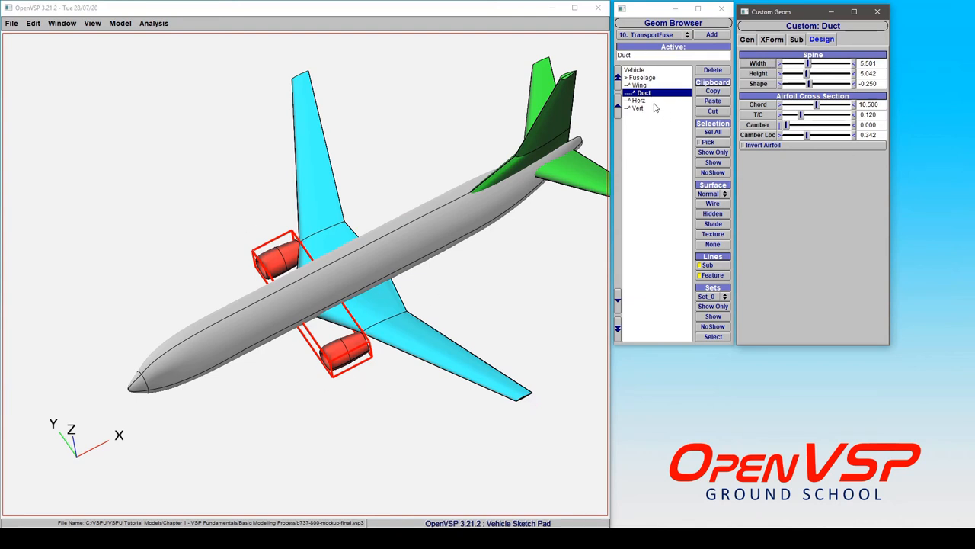
Activate the Fuselage and drag its XLoc so the attached wing, engines and tail move with it.
{"action": "left_click", "coordinate": [642, 76]}
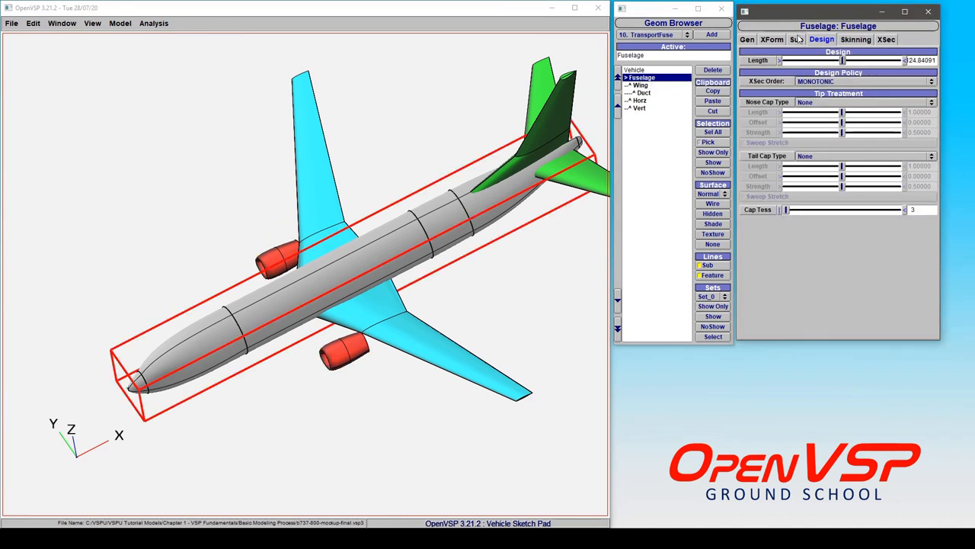
{"action": "left_click", "coordinate": [771, 40]}
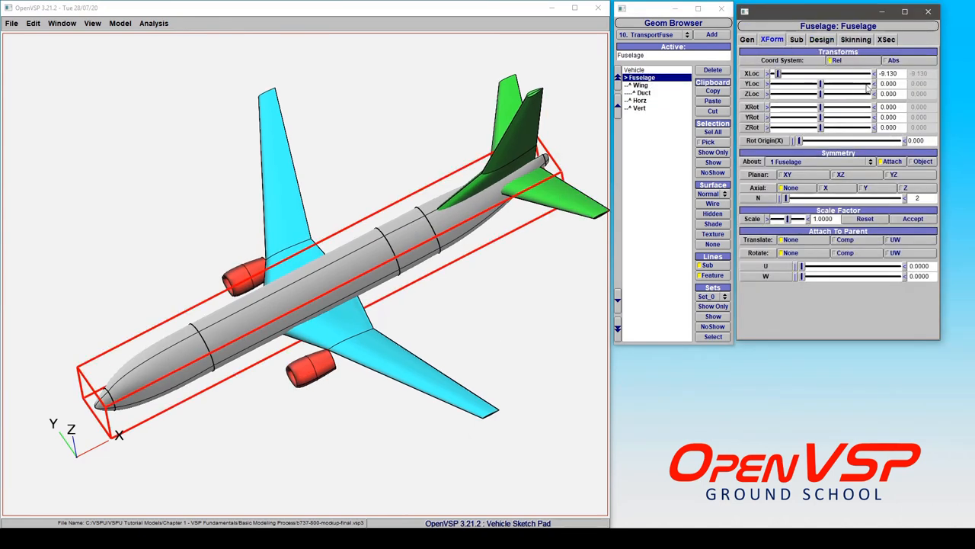
{"action": "left_click_drag", "start_coordinate": [779, 73], "coordinate": [811, 73]}
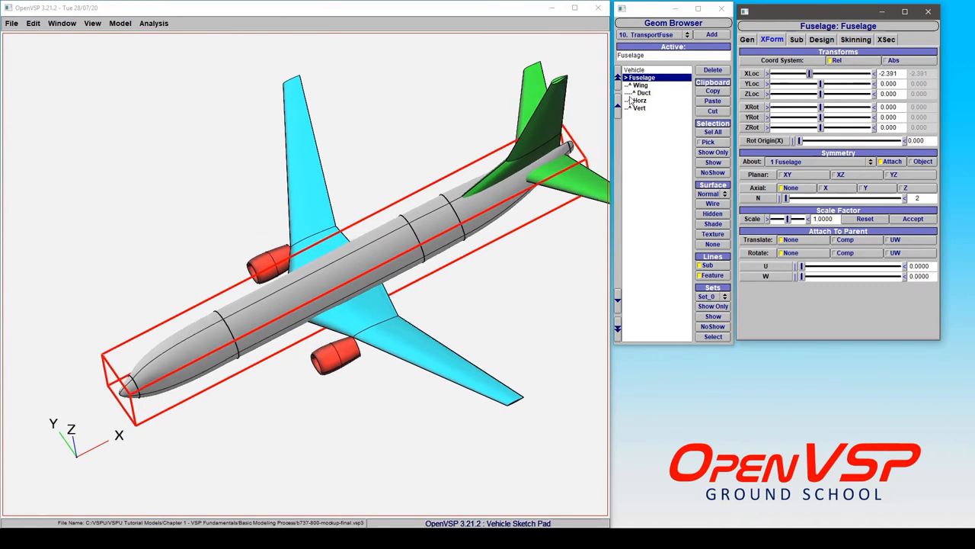